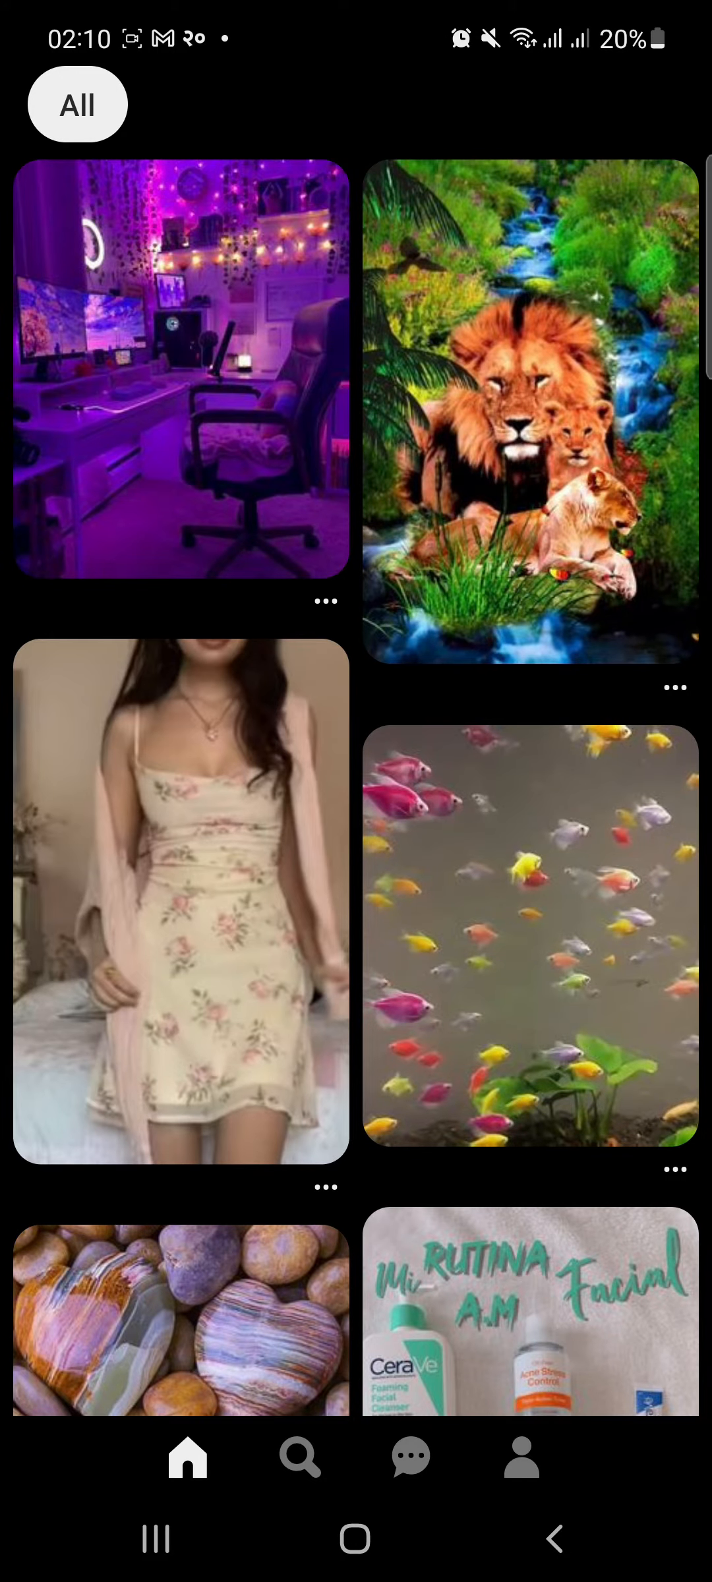
From the home feed, go to the Tech TV profile and choose to create a new Board
click(522, 1458)
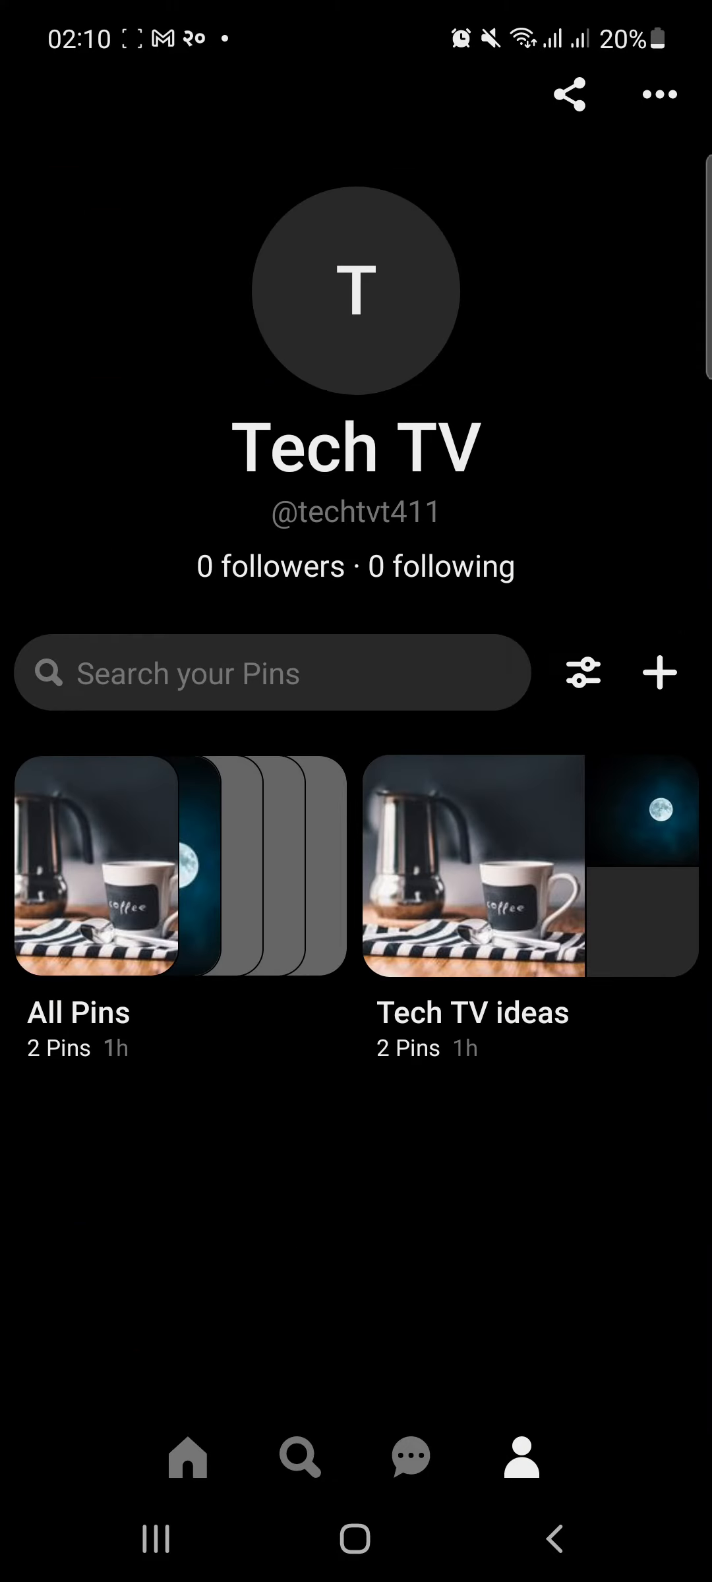
click(659, 673)
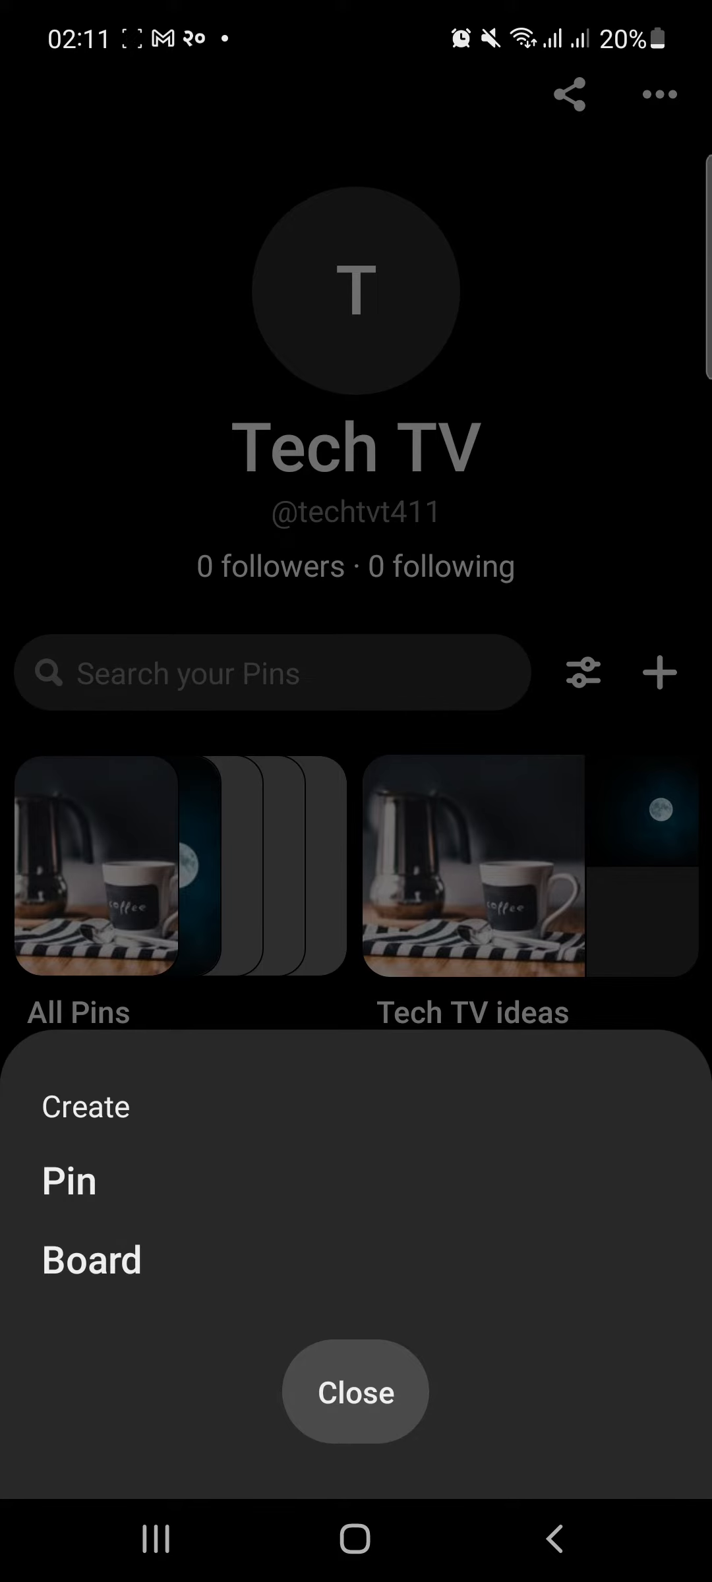
click(91, 1259)
text(Video Ideas)
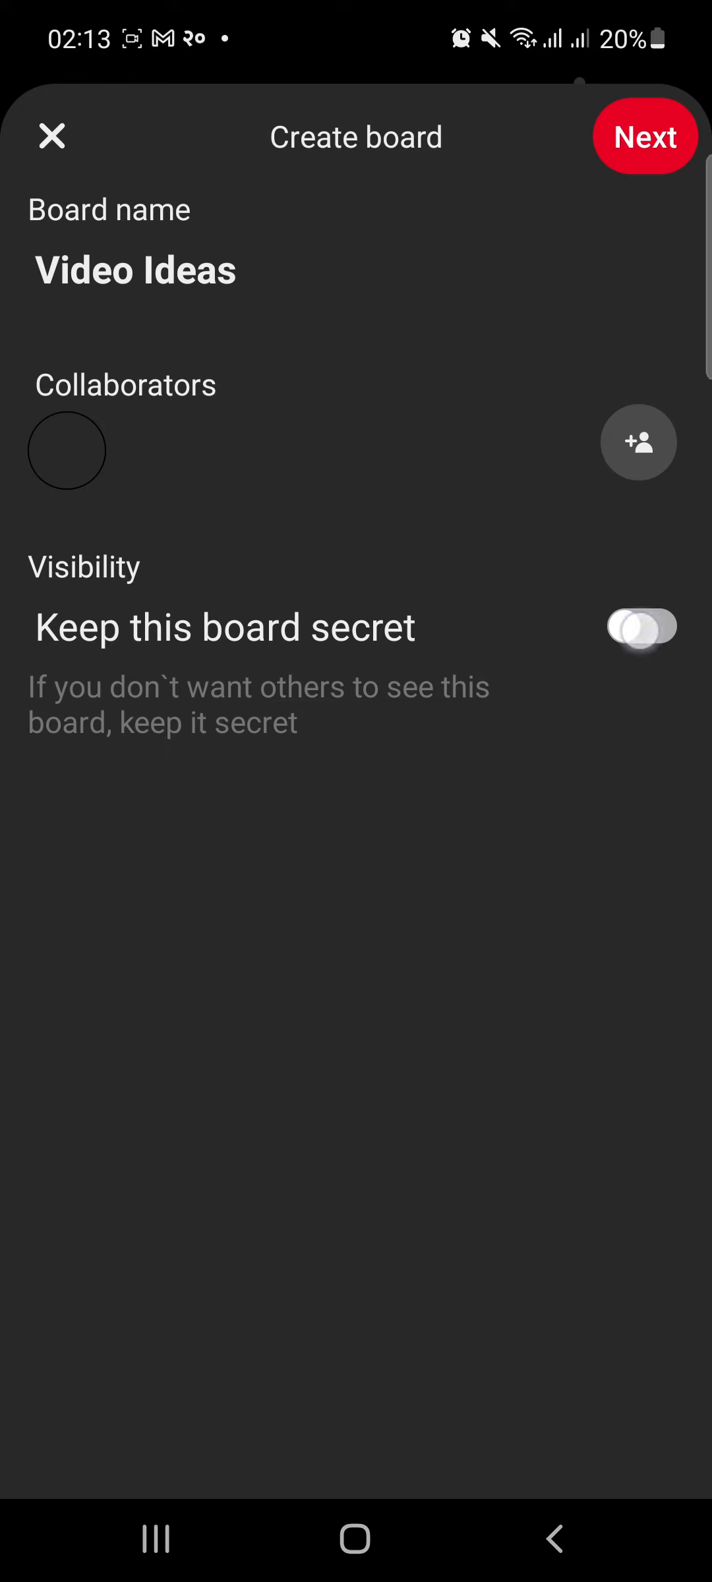
Switch on 'Keep this board secret' for the Video Ideas board
click(641, 626)
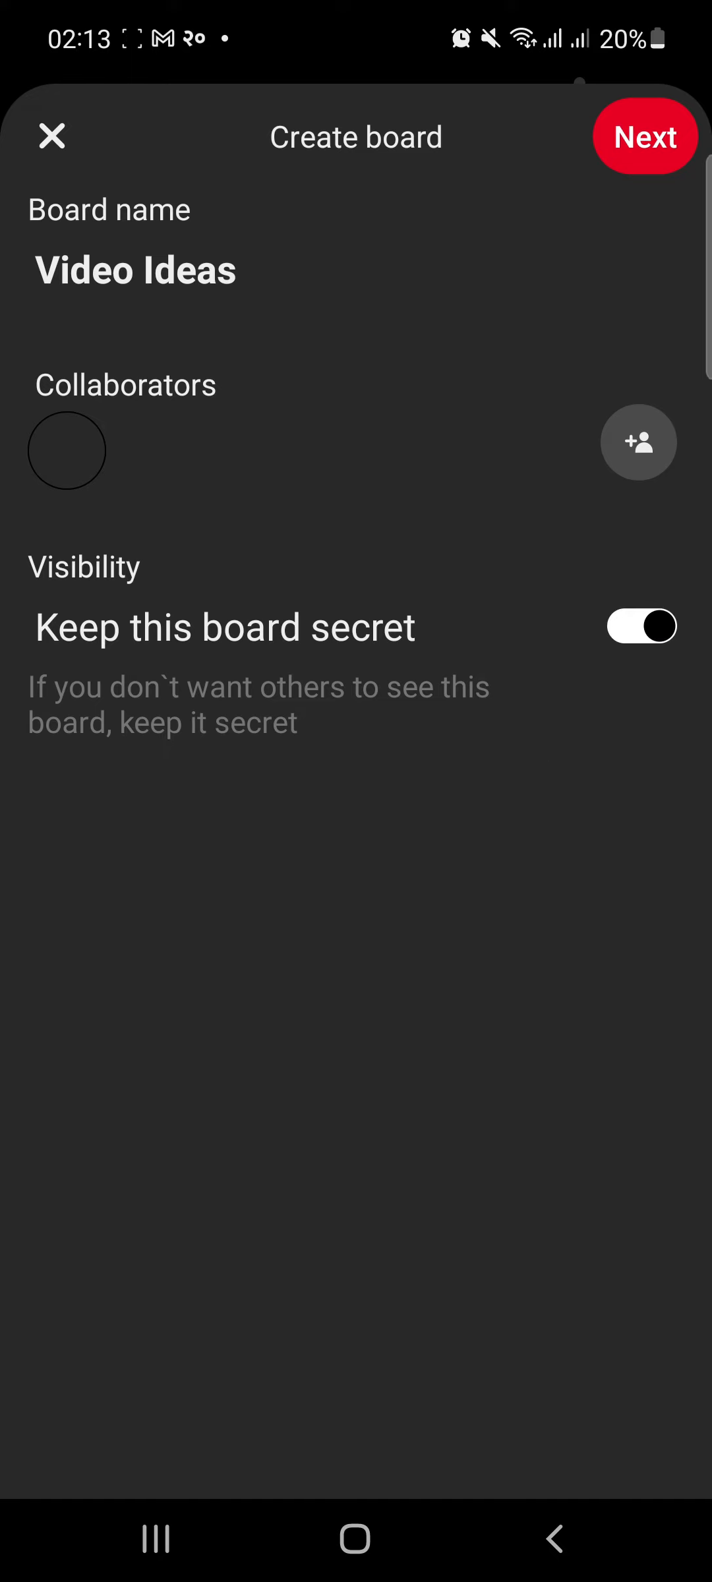